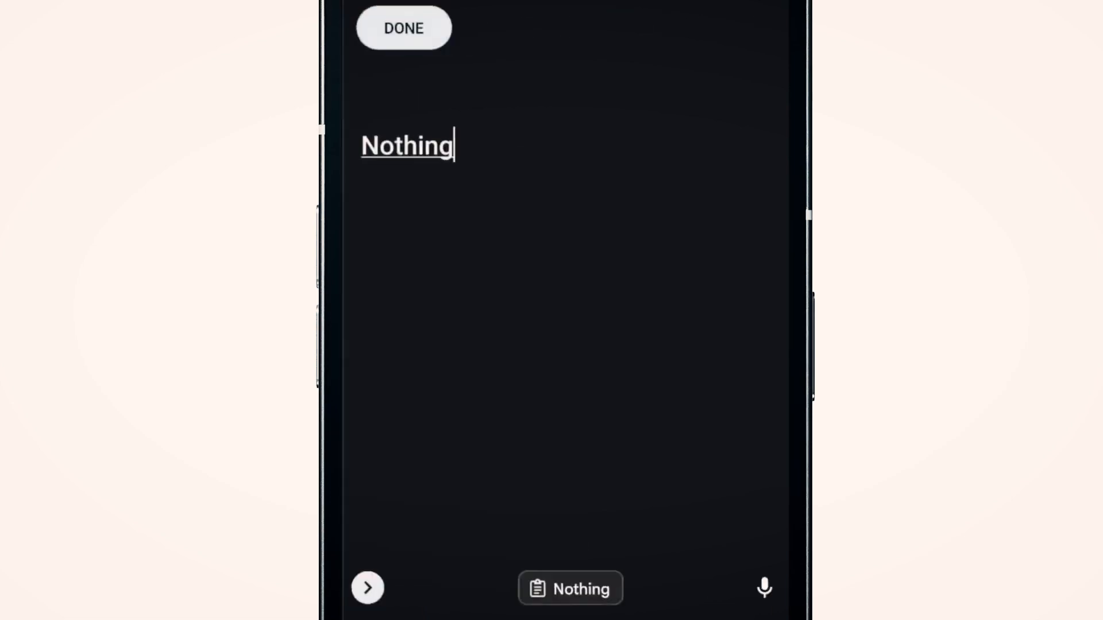
click(404, 28)
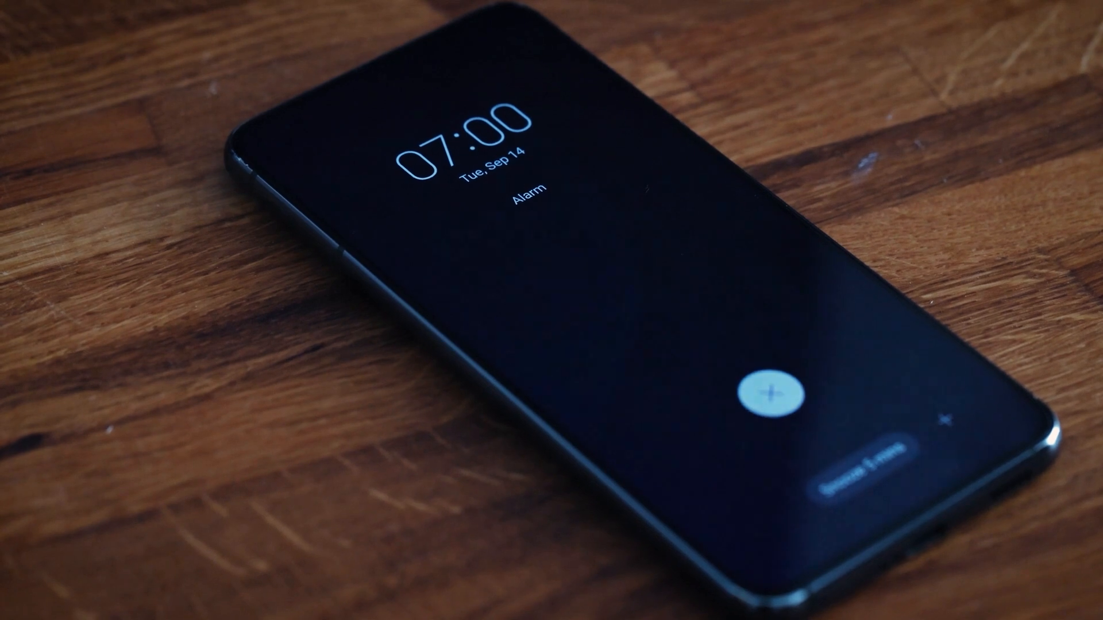
click(771, 396)
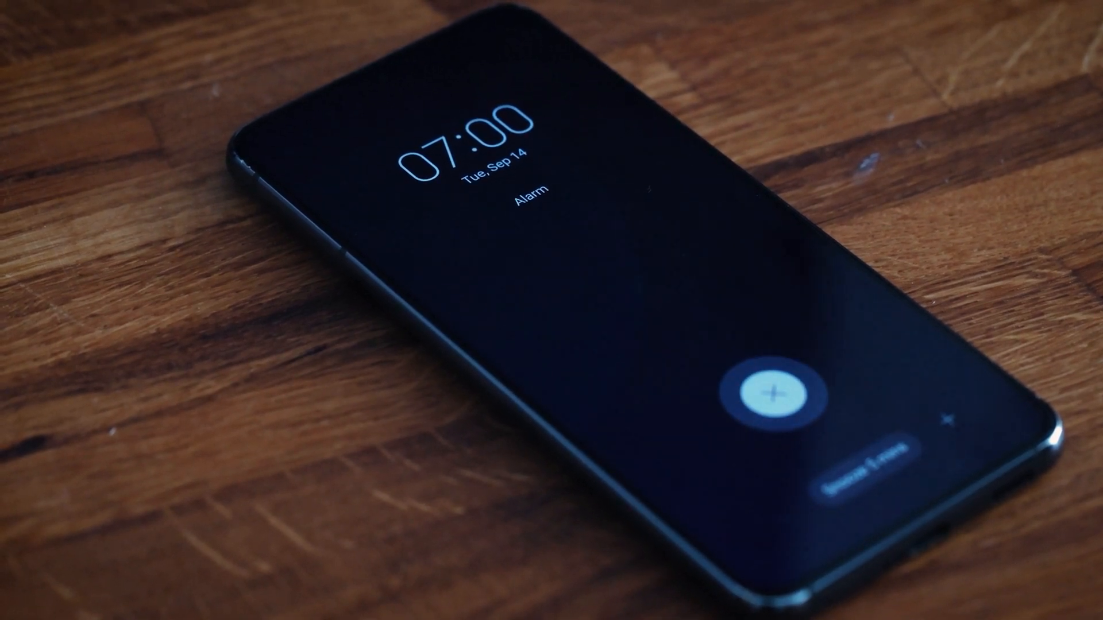